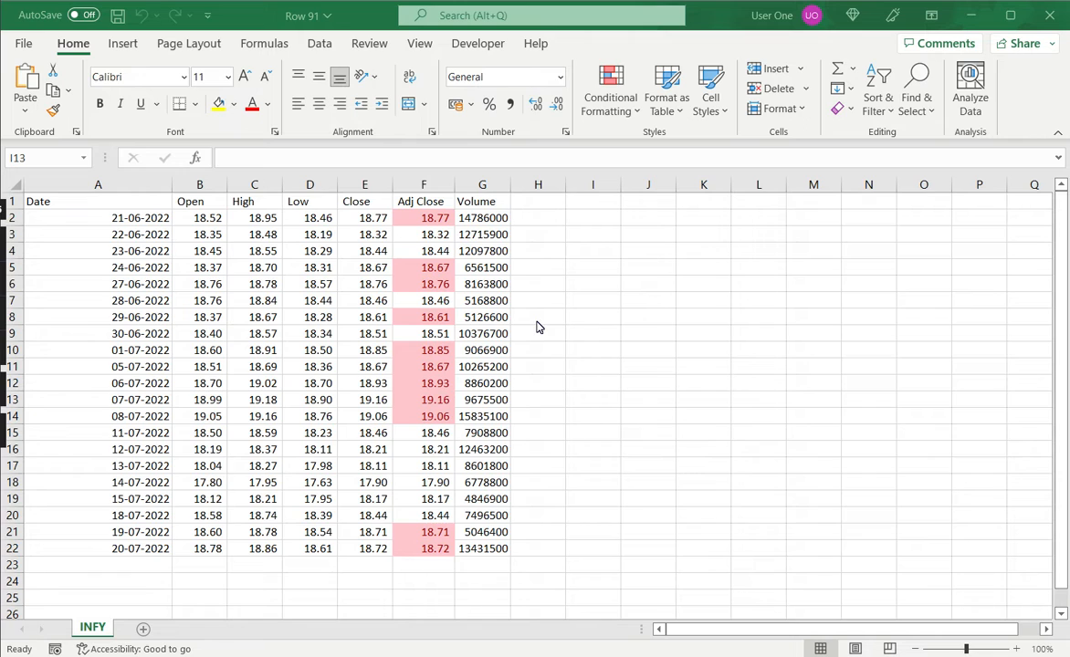
pyautogui.moveTo(400, 290)
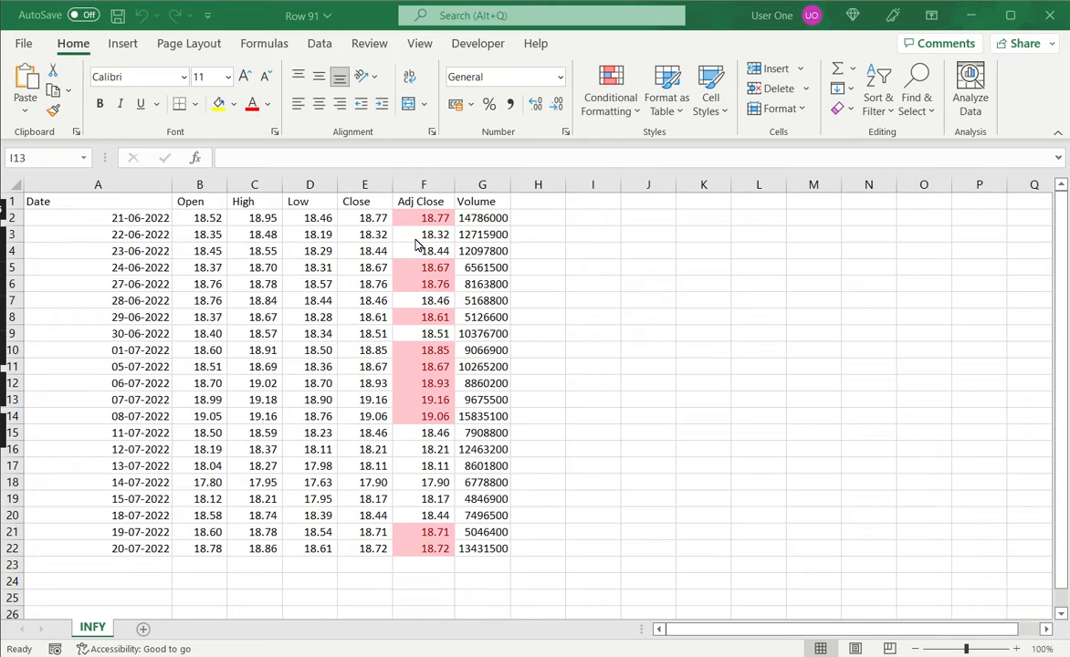
pyautogui.moveTo(456, 234)
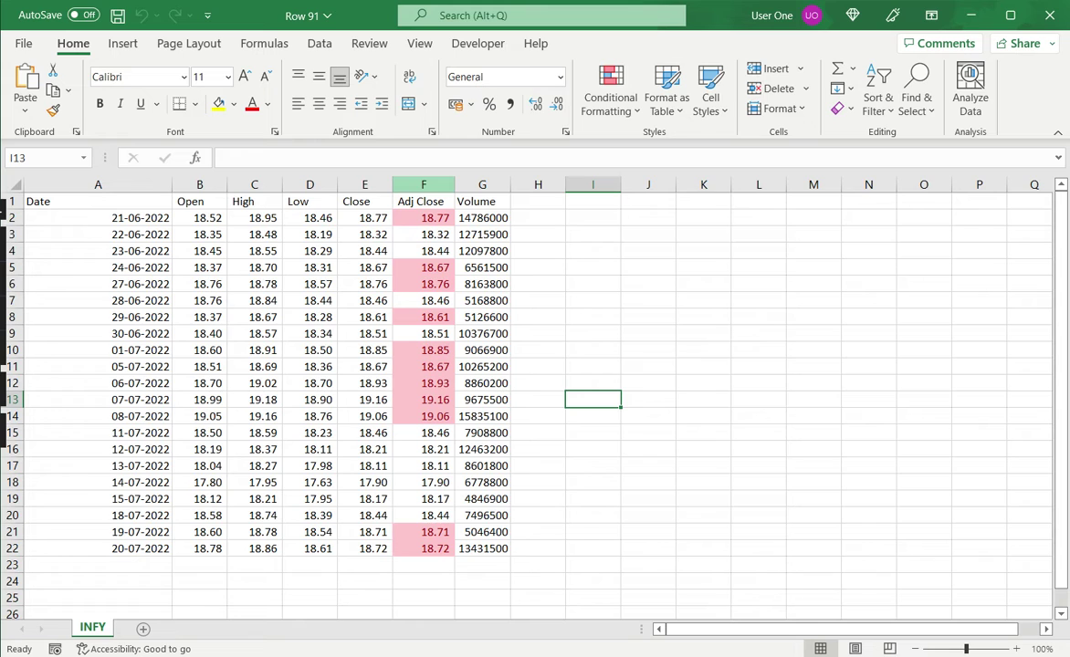
# Step: Select the Adj Close values F2:F22 as the highlighting source
pyautogui.click(424, 201)
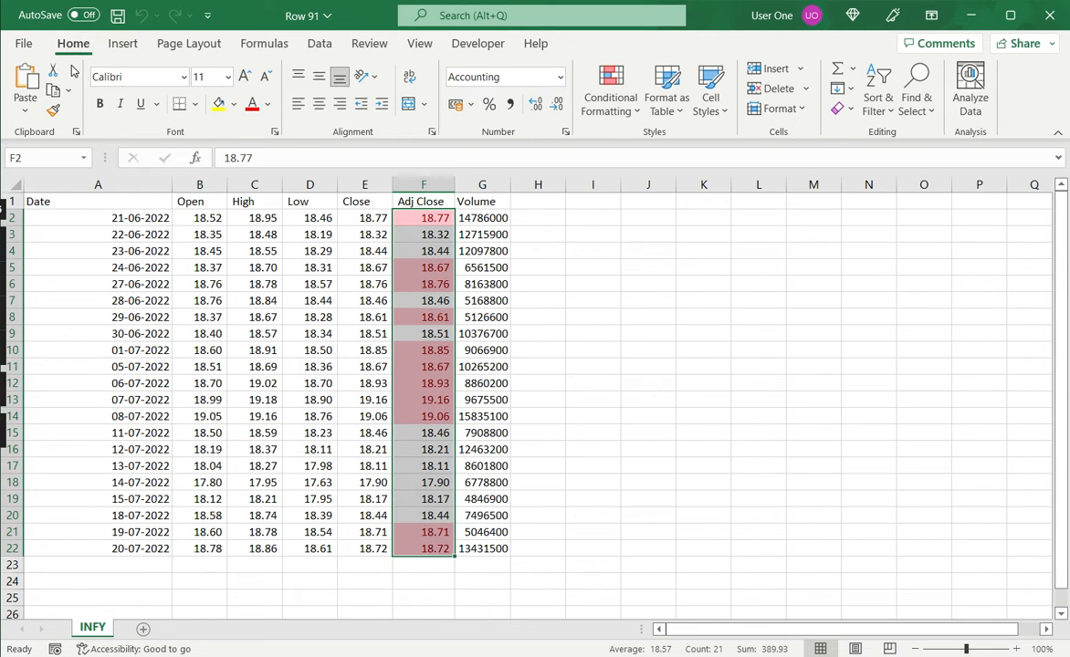
pyautogui.moveTo(53, 109)
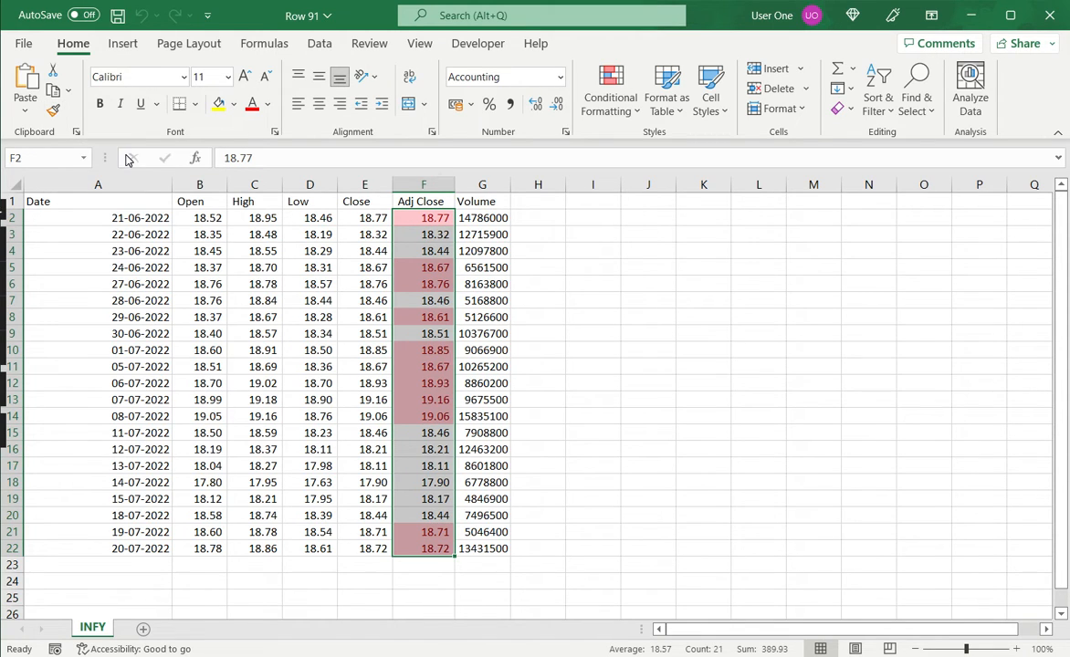
# Step: Copy F2:F22 and target the Open-to-Close cells as the paste destination
pyautogui.click(53, 111)
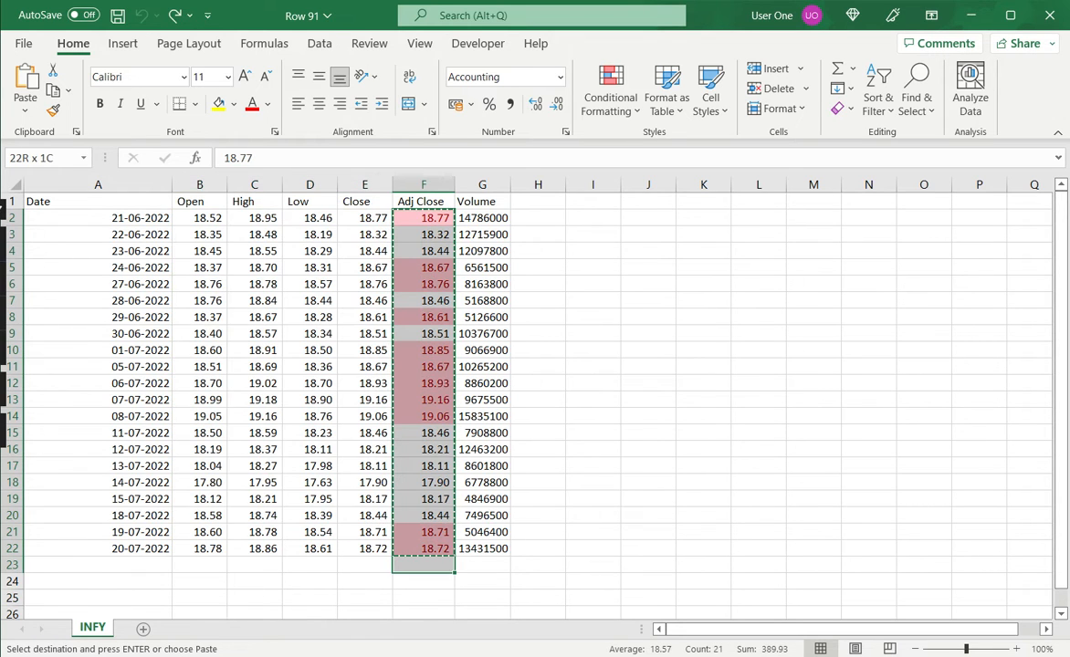
pyautogui.rightClick(424, 218)
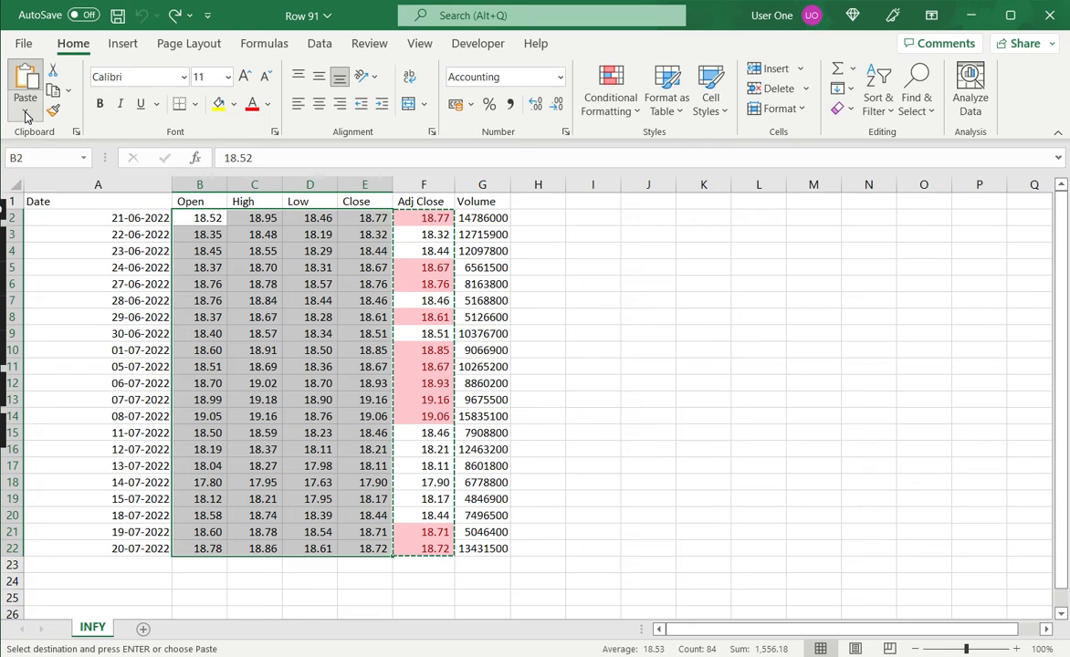
# Step: Paste Special with Formats only so Open through Close get the red highlighting, then deselect
pyautogui.click(26, 108)
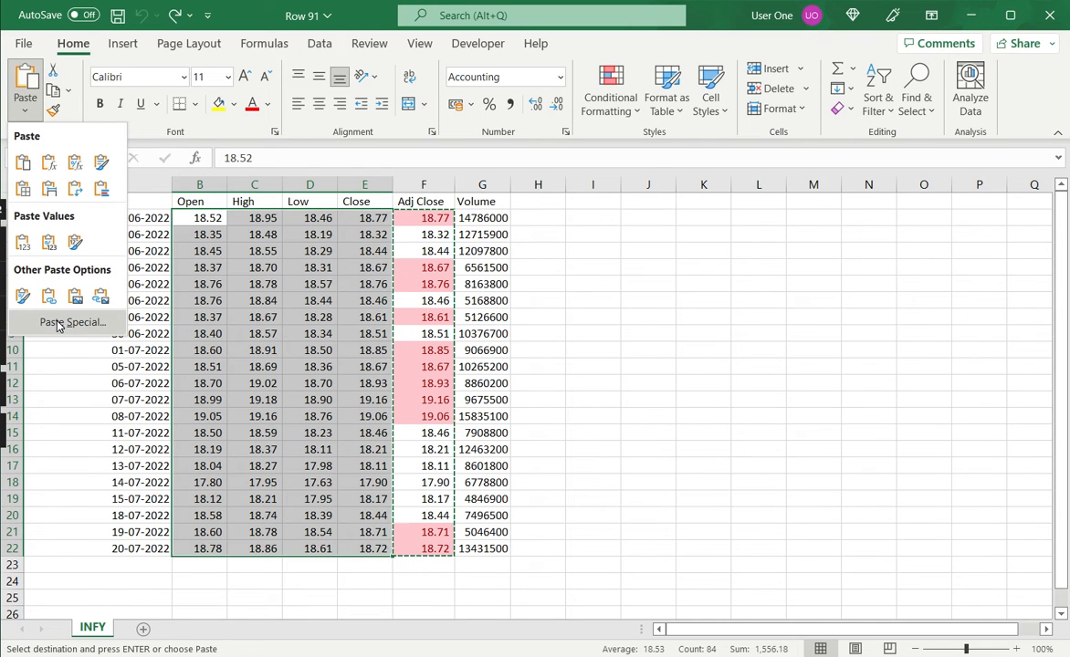
pyautogui.click(69, 321)
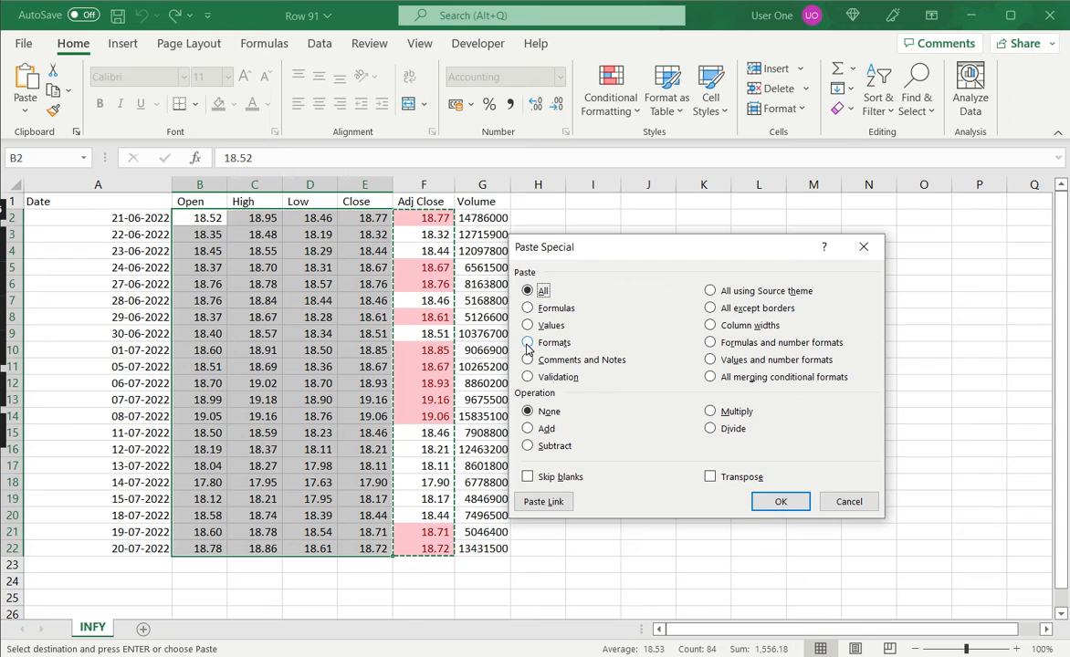
pyautogui.click(528, 343)
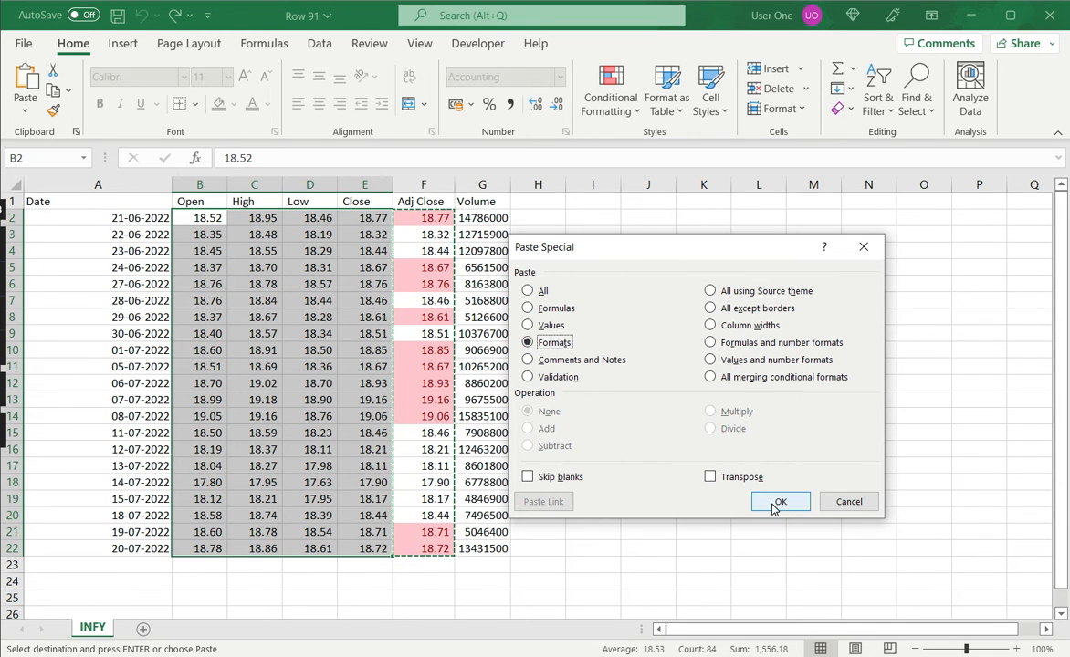
pyautogui.click(781, 500)
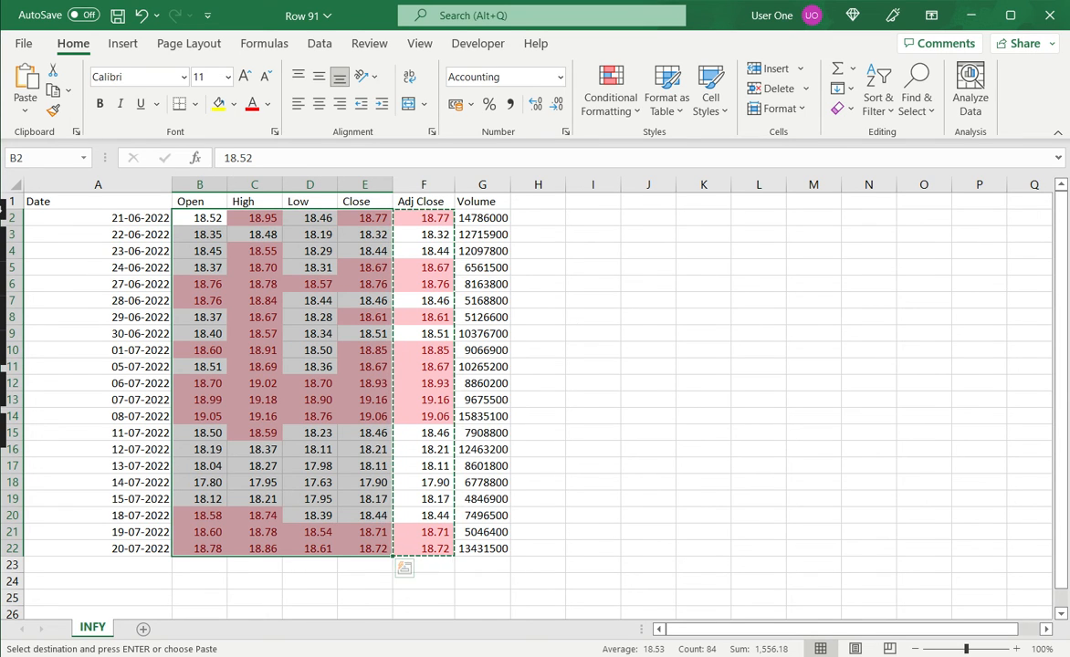
pyautogui.click(591, 498)
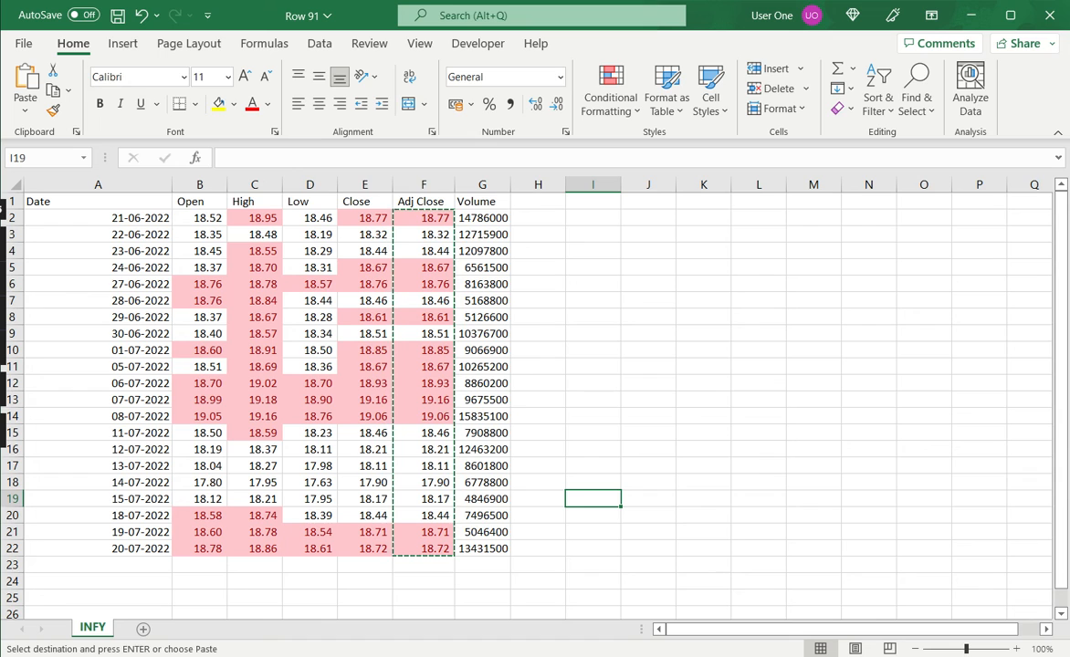